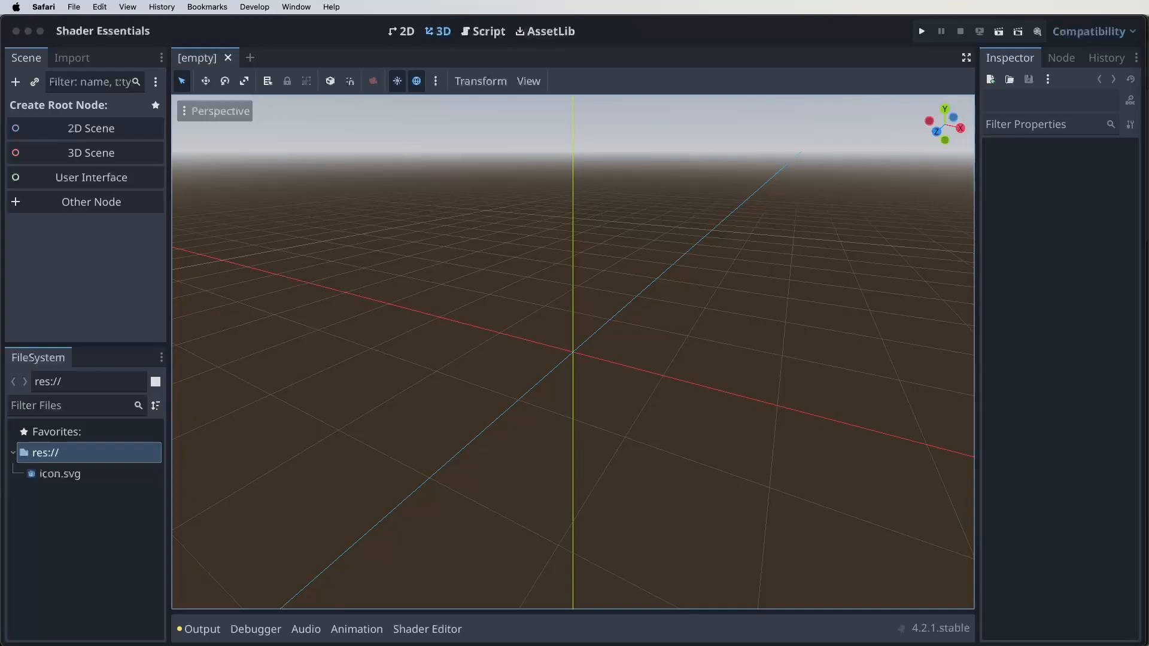
# Create a 2D Scene root so the scene gets a Node2D root in the 2D editor
pyautogui.click(91, 127)
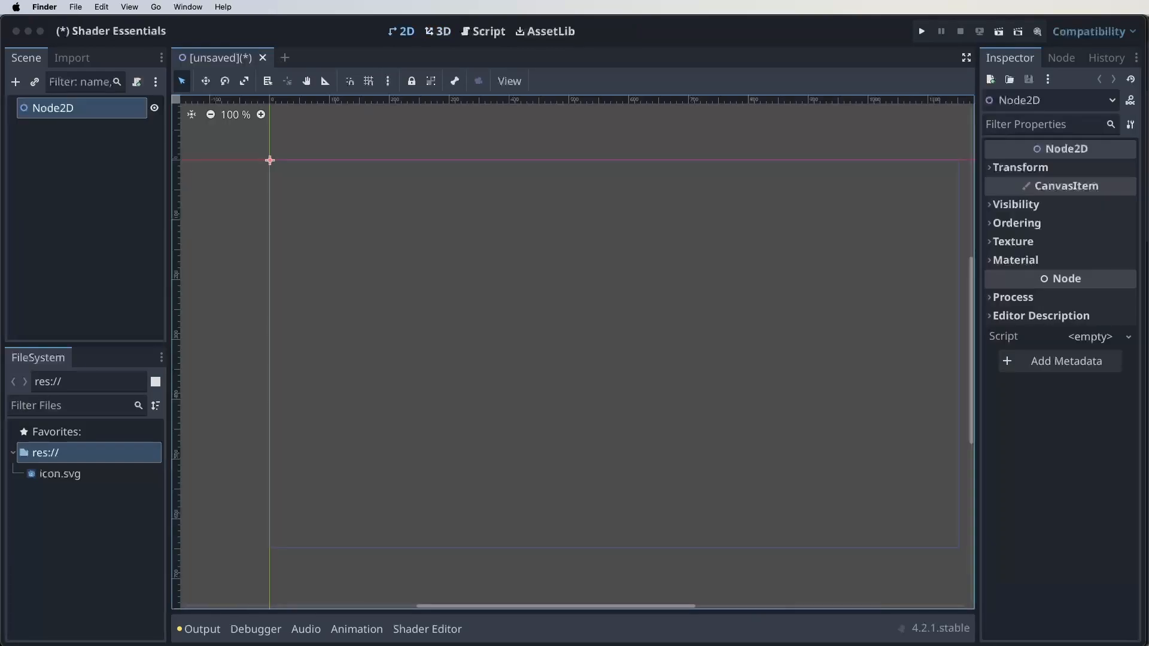